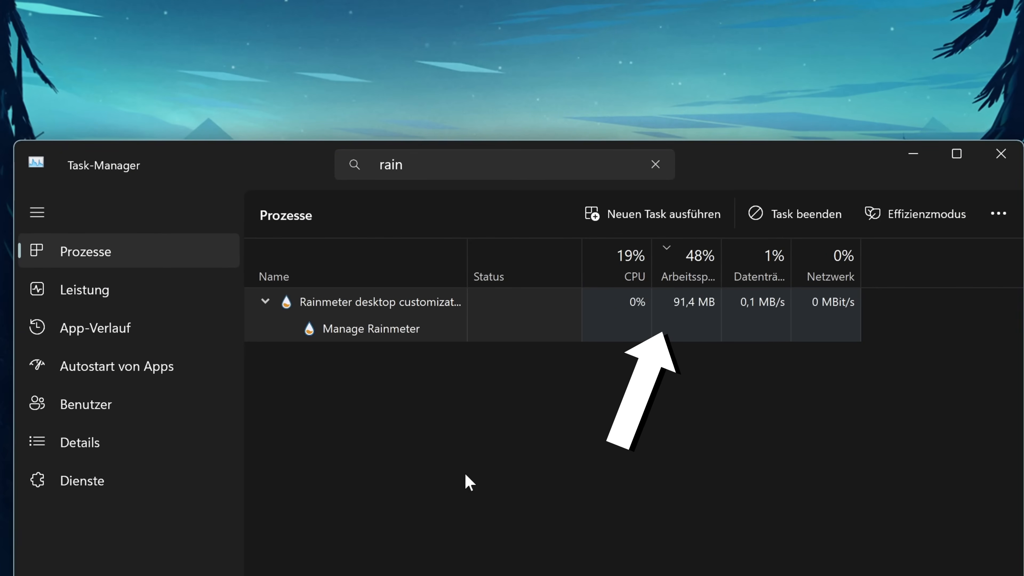
mouse_move(664, 190)
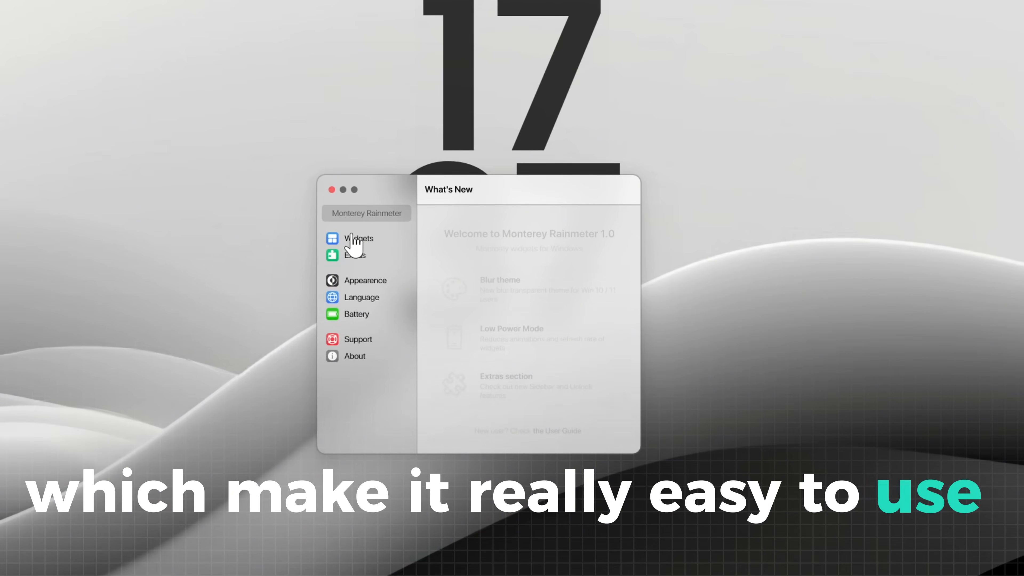
Browse Windhawk's Explore catalogue to the Windows 11 Taskbar Styler mod's details page
left_click(358, 239)
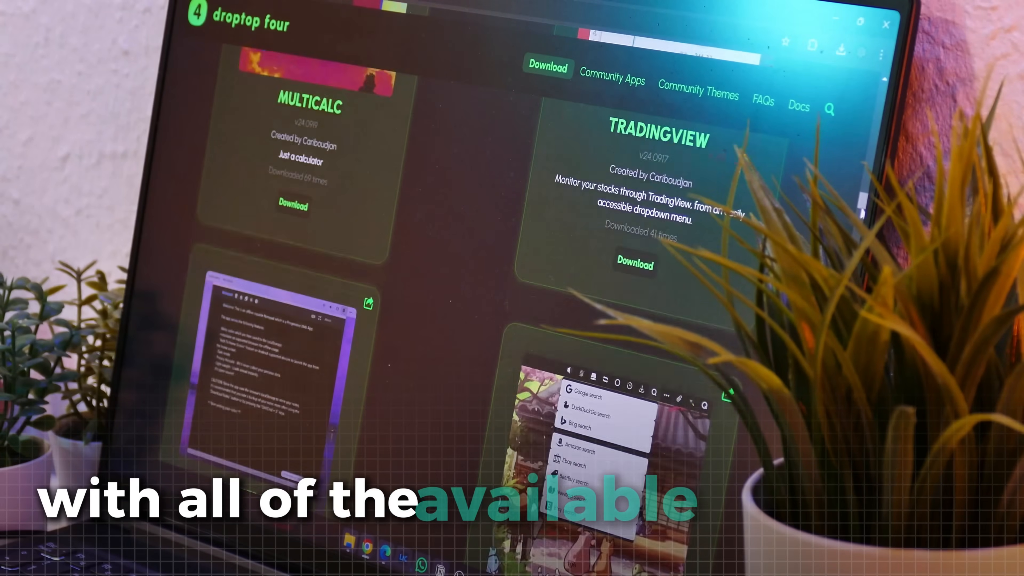
scroll("down", 3)
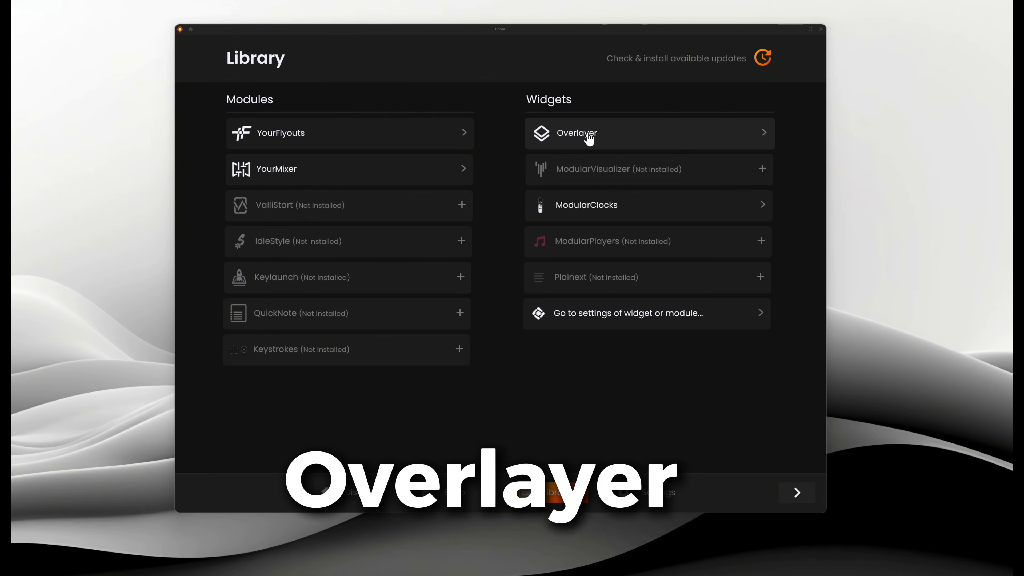
left_click(577, 134)
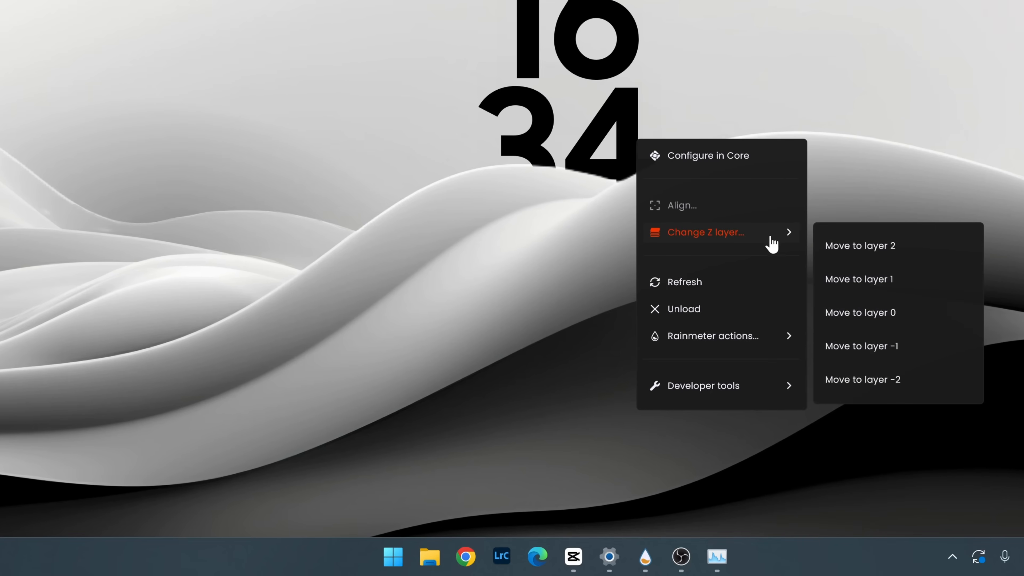
mouse_move(652, 129)
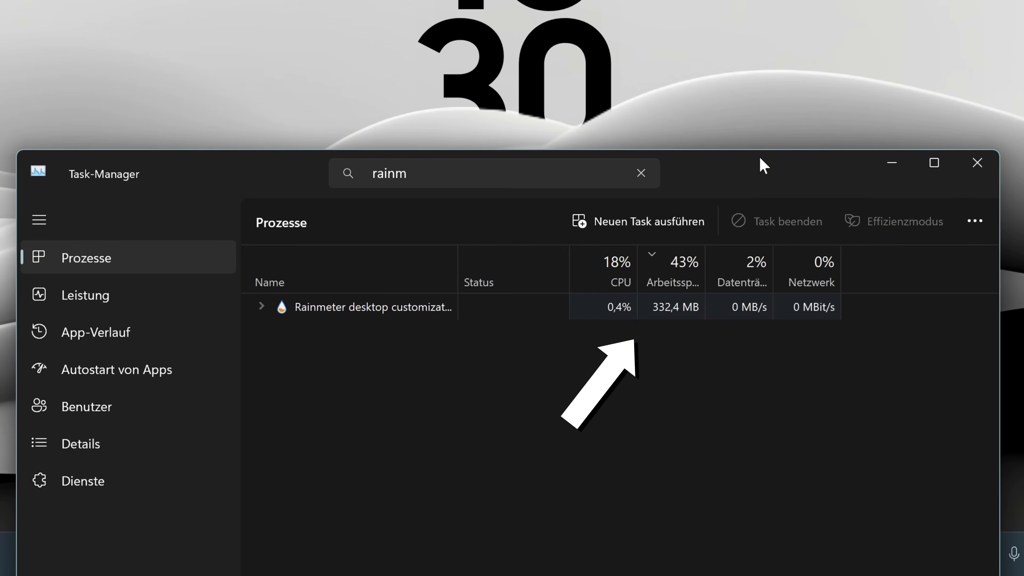
mouse_move(585, 328)
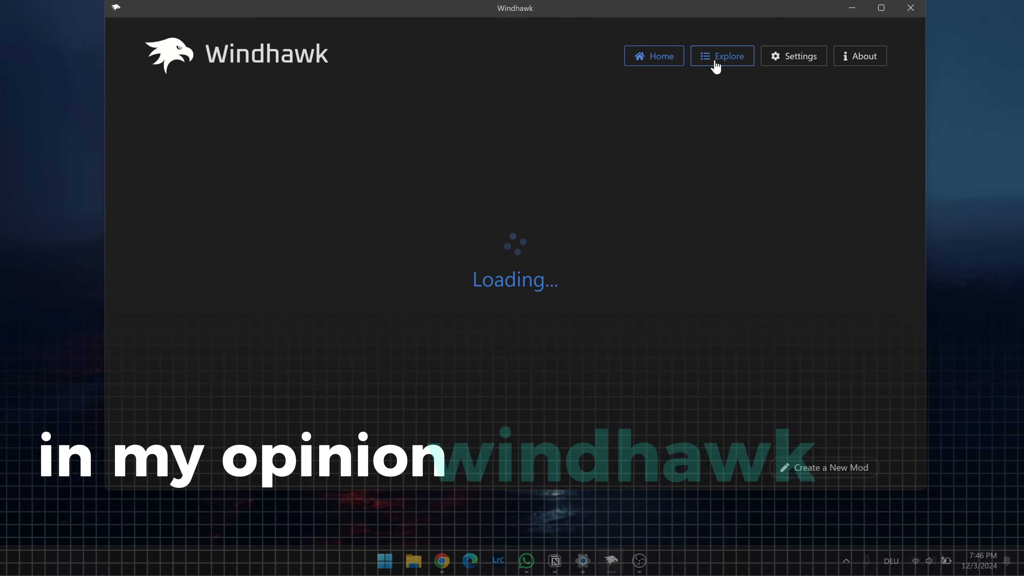
left_click(722, 55)
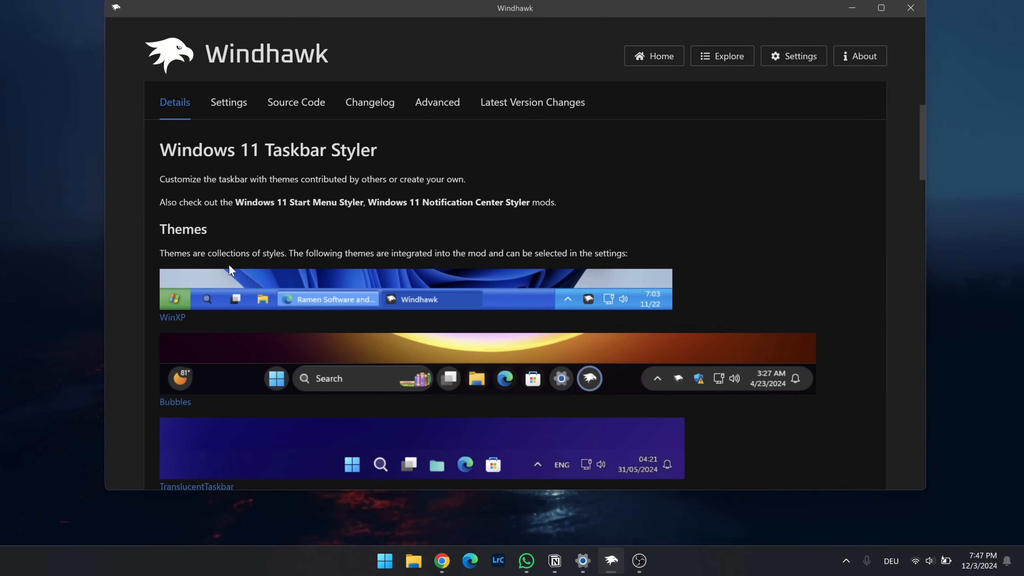
scroll("down", 3)
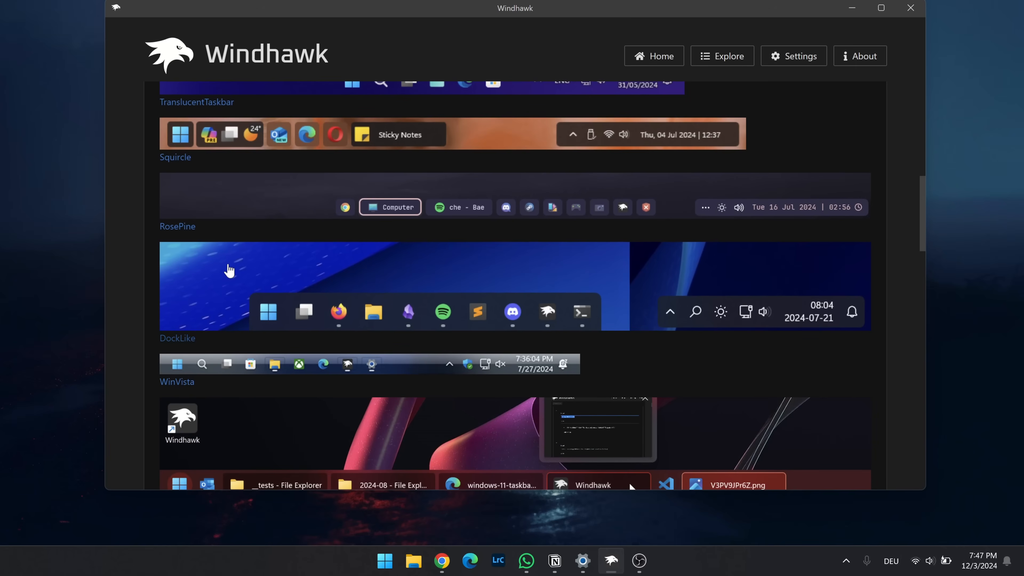
scroll("down", 3)
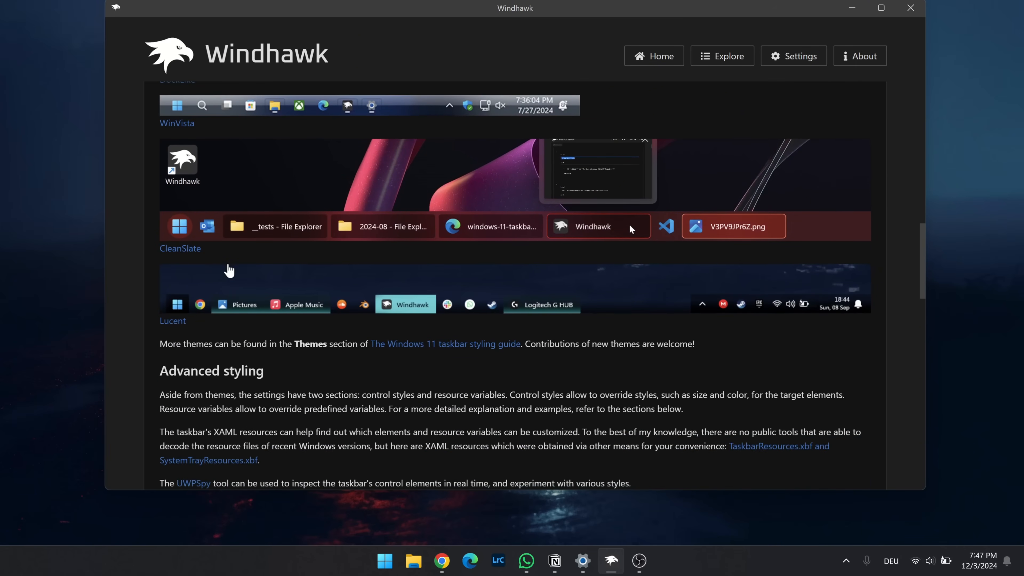
scroll("up", 3)
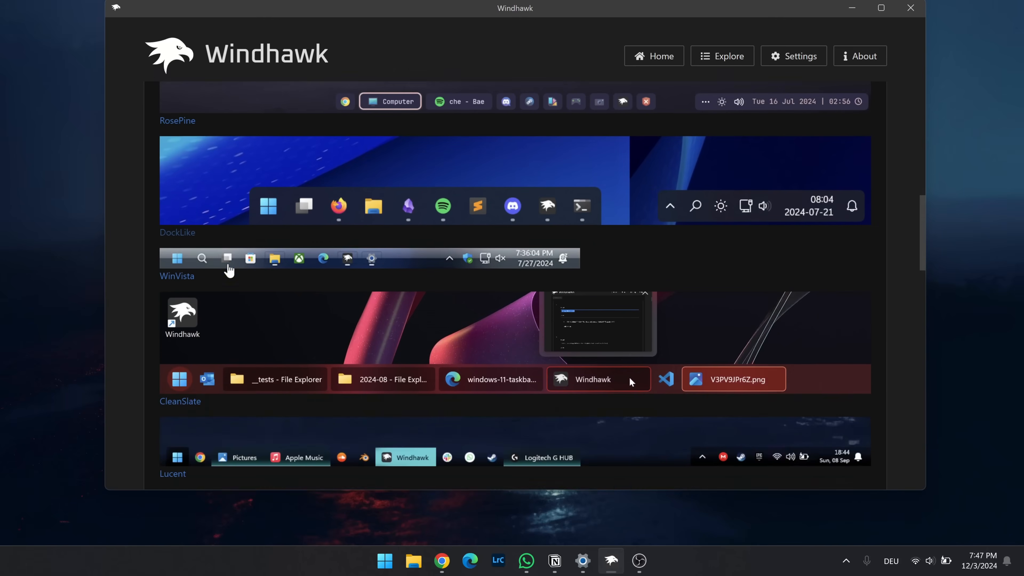